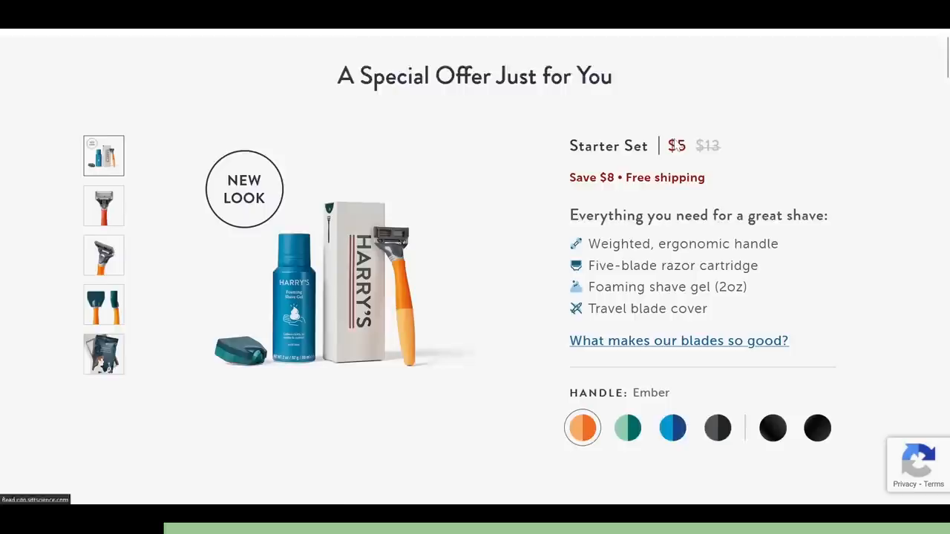
Step: Place the IMG_1674 ruler photo as a second canvas on the XZ plane
{"action": "scroll", "scroll_direction": "down", "scroll_amount": 3}
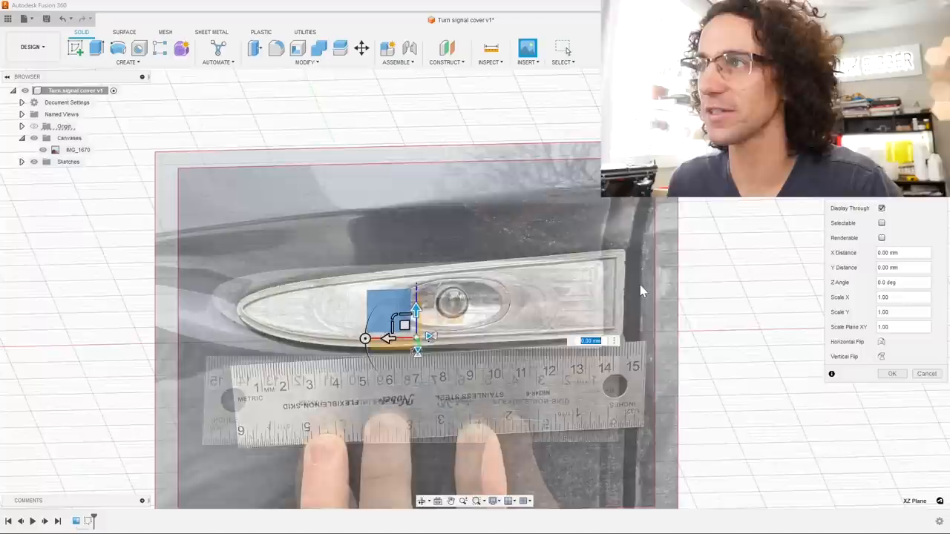
{"action": "left_click", "coordinate": [891, 373]}
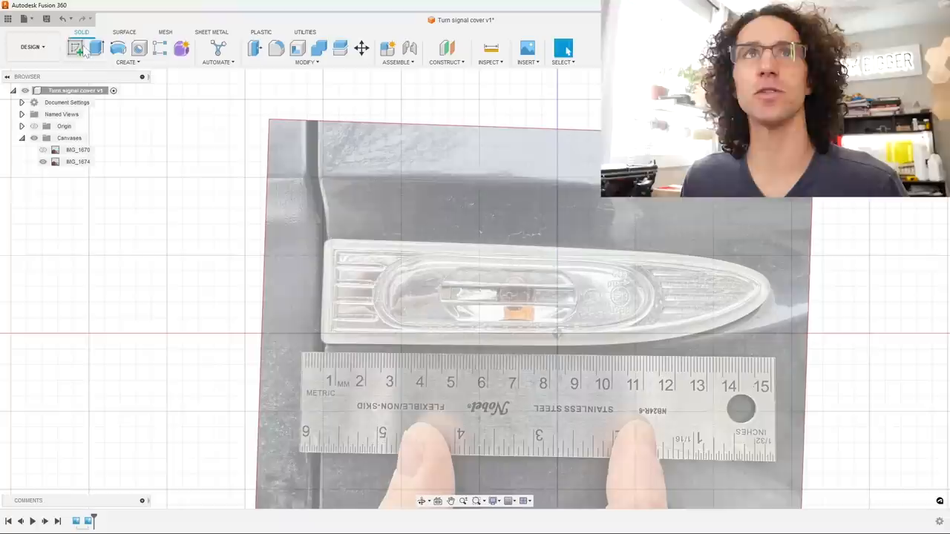
{"action": "left_click", "coordinate": [76, 48]}
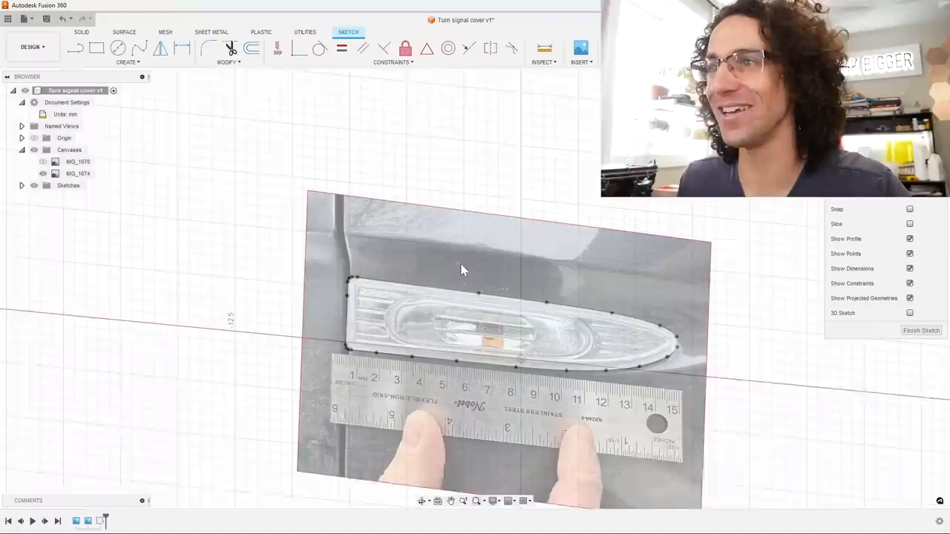
Step: Trace spline points along the cover outline, including its left edge
{"action": "left_click", "coordinate": [921, 330]}
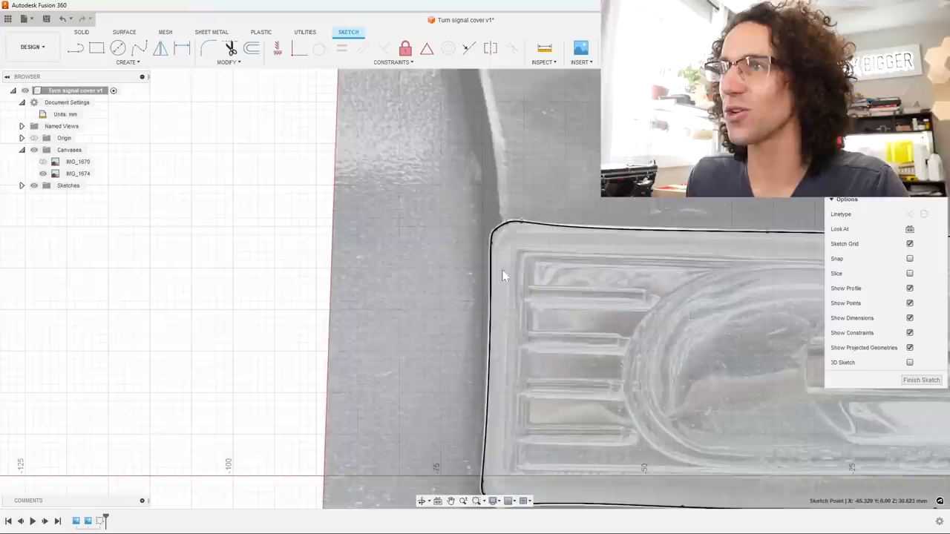
{"action": "left_click", "coordinate": [920, 380]}
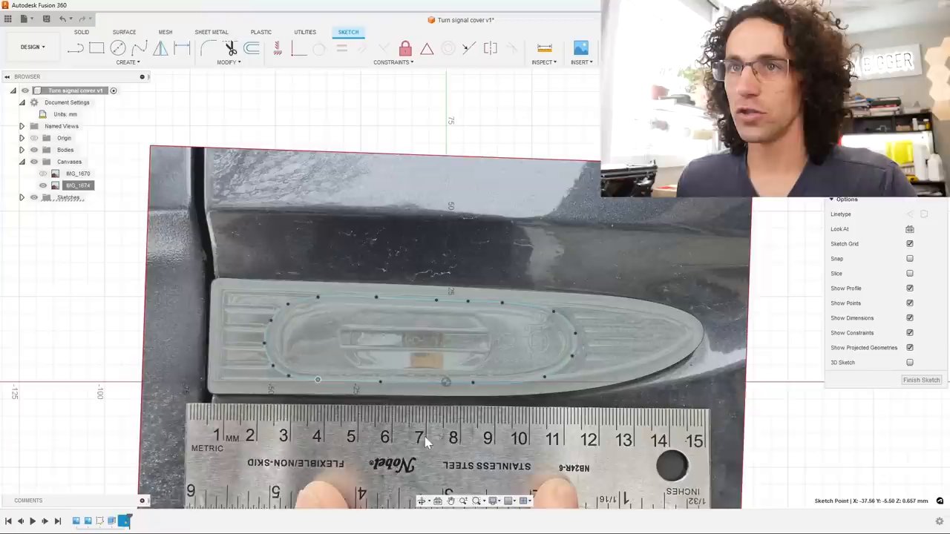
Step: Finish the traced outline sketch so its profiles can be extruded
{"action": "left_click", "coordinate": [921, 380]}
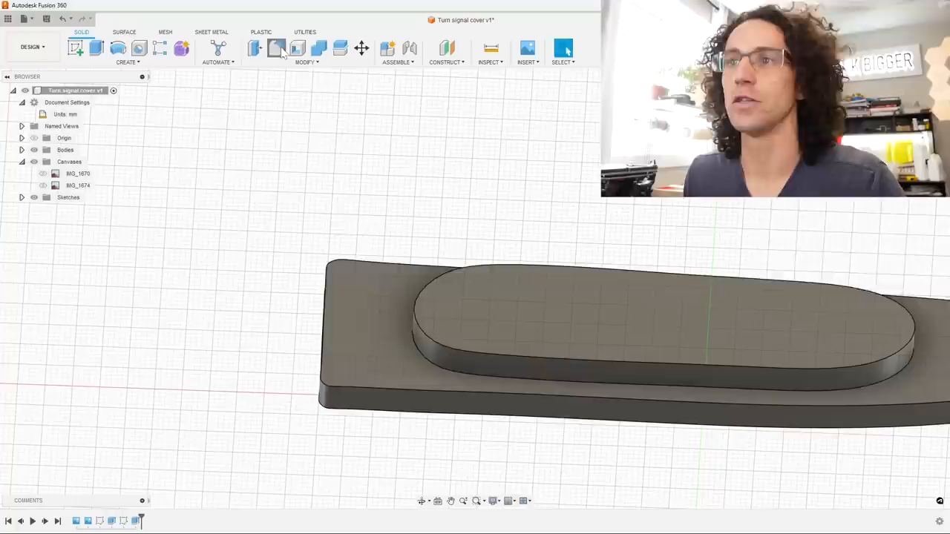
{"action": "left_click", "coordinate": [276, 48]}
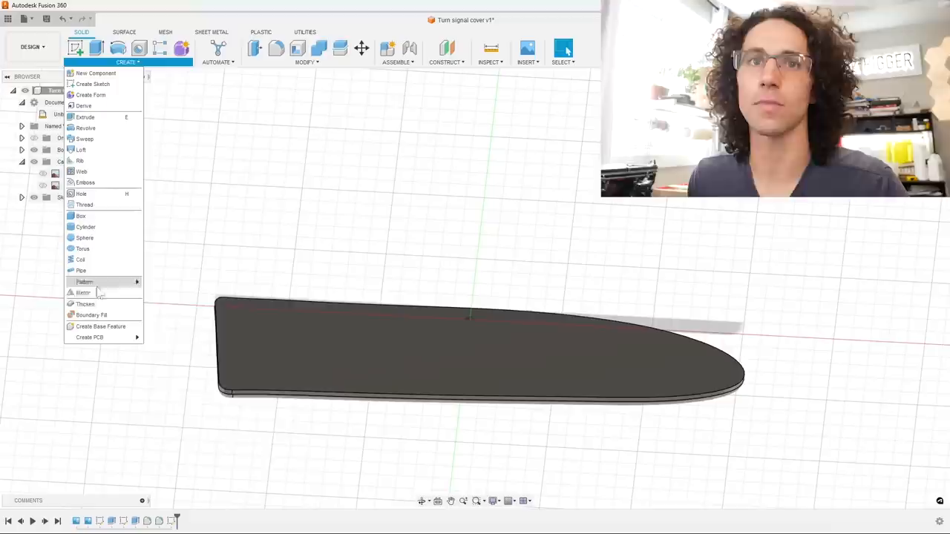
Step: Shell the cover from its flat back face with a 1.3 mm wall
{"action": "left_click", "coordinate": [85, 304]}
{"action": "type", "text": "1.3"}
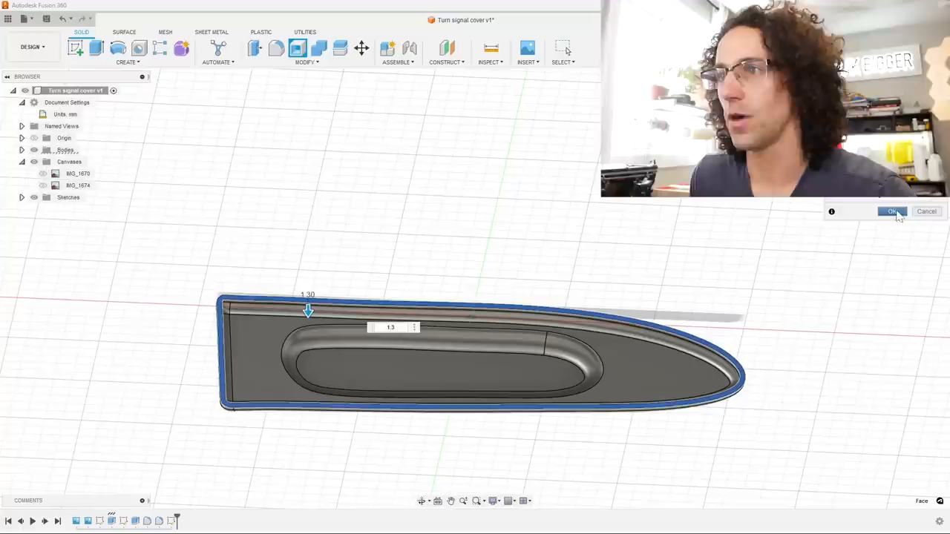
{"action": "left_click", "coordinate": [892, 212]}
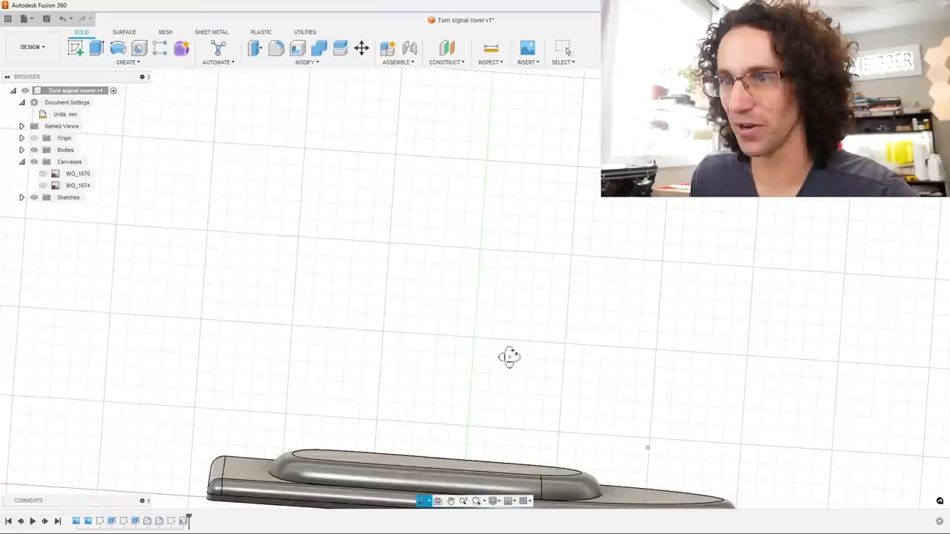